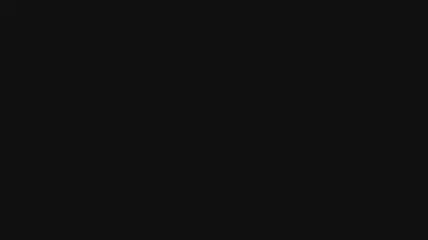
pyautogui.write('Another silly man went to the pha')
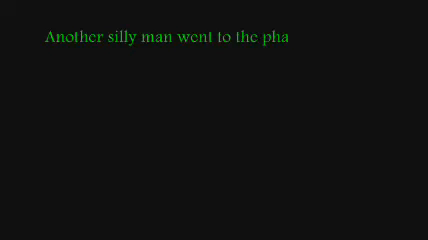
pyautogui.write('rmacy and asked for little childr')
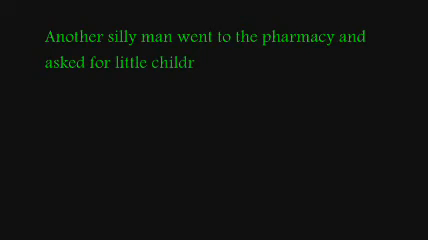
pyautogui.write("en's milk, the seller said: What's")
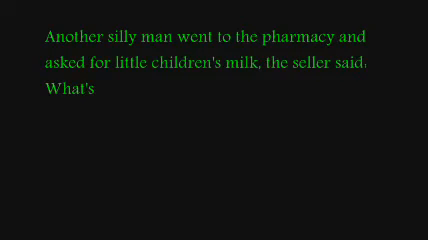
pyautogui.write('its name ? The silly guy answere')
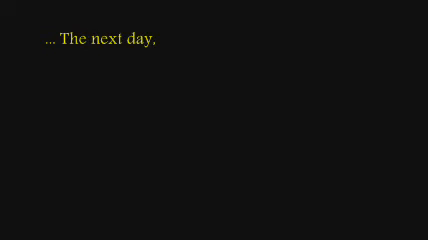
pyautogui.write('the boy came for performing, and he started eating, 100 kg of chicken')
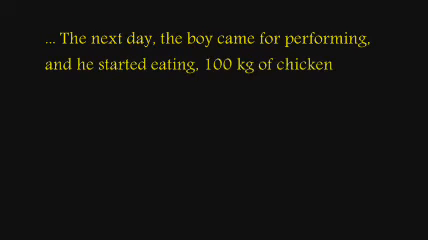
pyautogui.write(', 50 kg of meat, 200 liters of milk, and eveyone is surprised.')
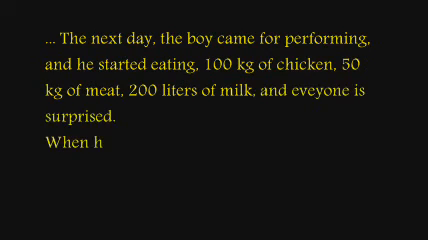
pyautogui.write('e finished his performance, the pres')
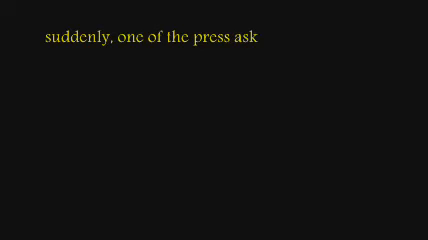
pyautogui.write('ed him: What are you gonna do w')
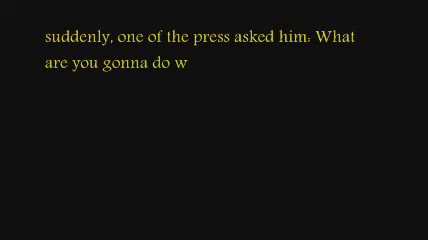